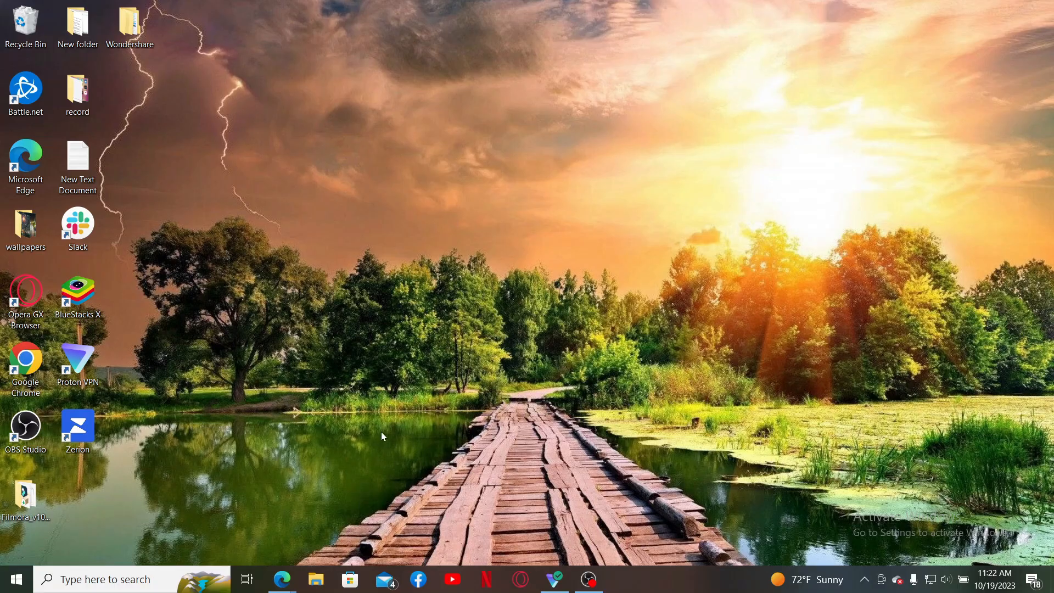
Step: Launch Edge and go to the HTX exchange homepage via huobi.com
{"action": "left_click", "coordinate": [282, 578]}
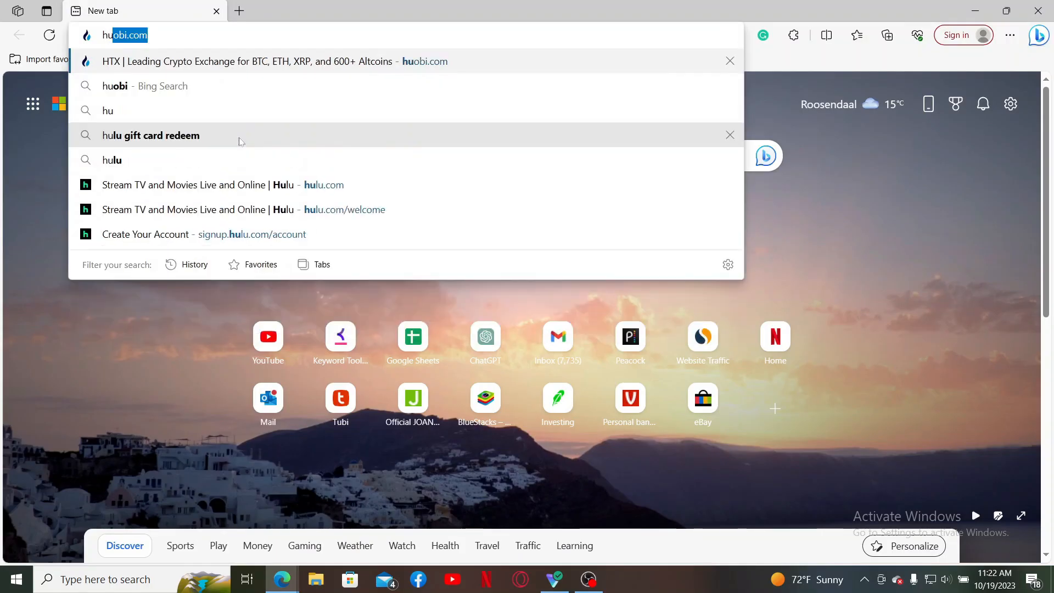
{"action": "left_click", "coordinate": [274, 62]}
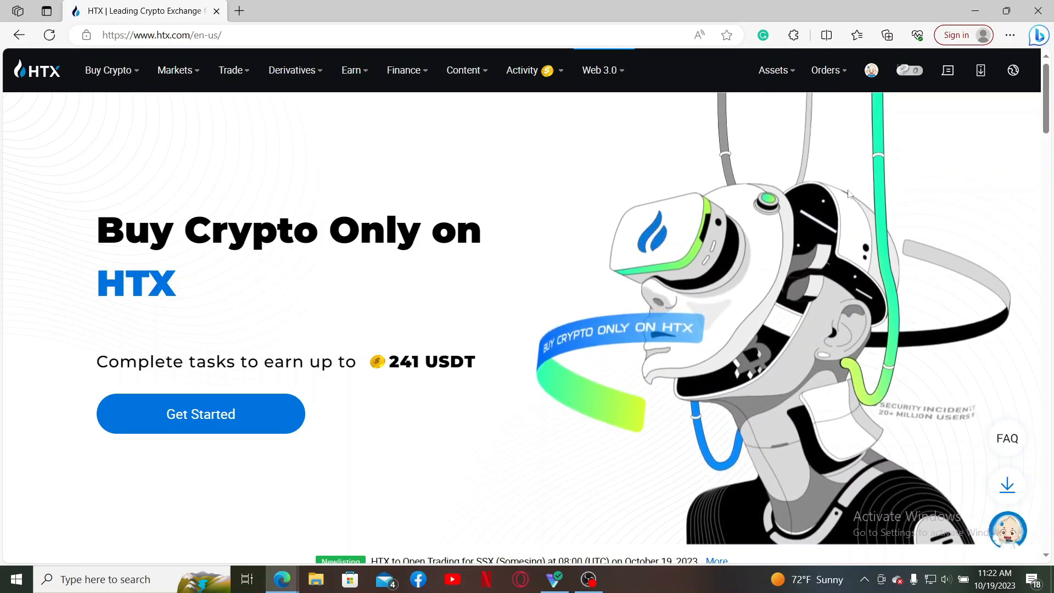
Step: Reach the Account Security page from the profile avatar menu
{"action": "left_click", "coordinate": [870, 71]}
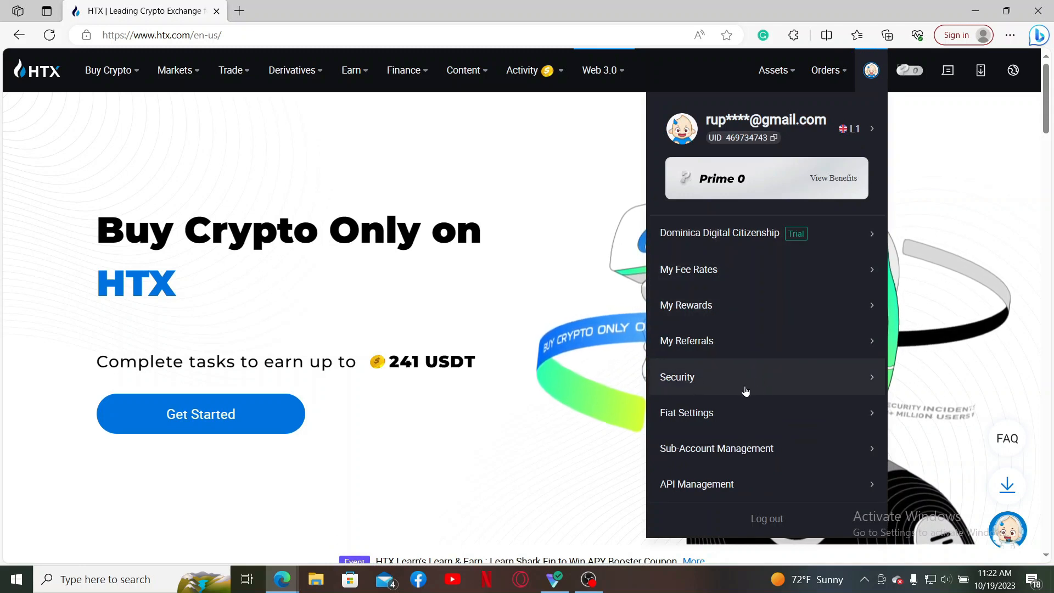
{"action": "left_click", "coordinate": [677, 377]}
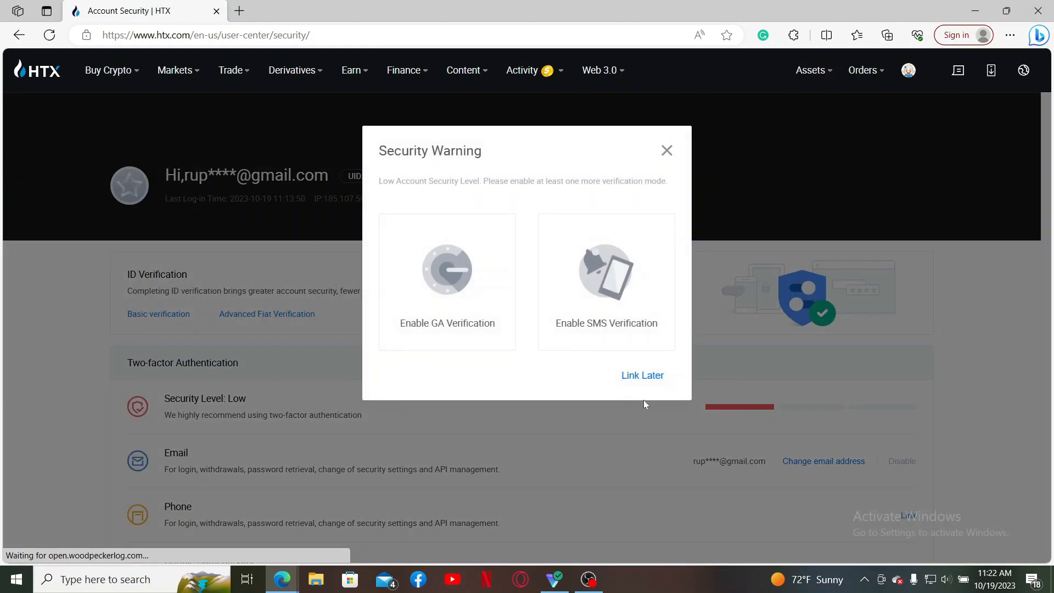
Step: Choose Link Later on the security warning and scroll to Security Password Management
{"action": "left_click", "coordinate": [641, 375]}
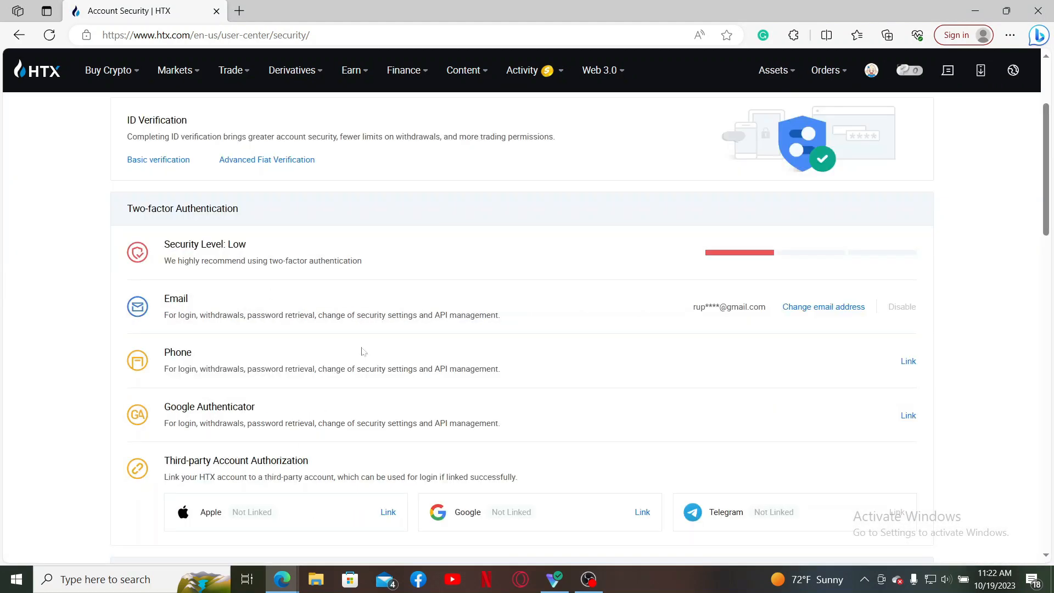
{"action": "scroll", "scroll_direction": "up", "scroll_amount": 3}
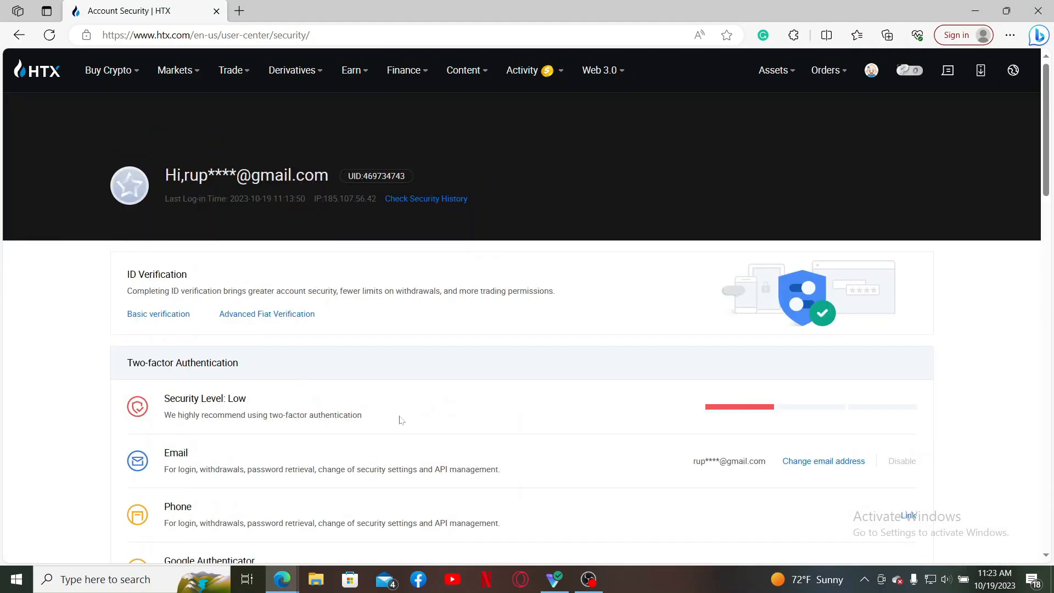
{"action": "scroll", "scroll_direction": "down", "scroll_amount": 3}
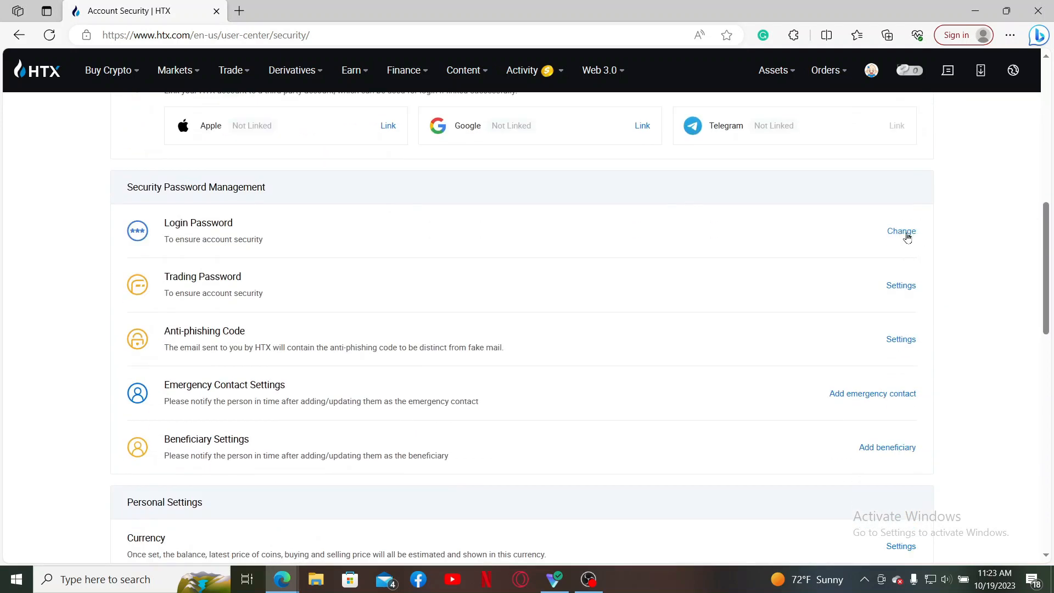
Step: Change the login password with old, new and confirmed values, declining Edge's save-password prompt
{"action": "left_click", "coordinate": [900, 230]}
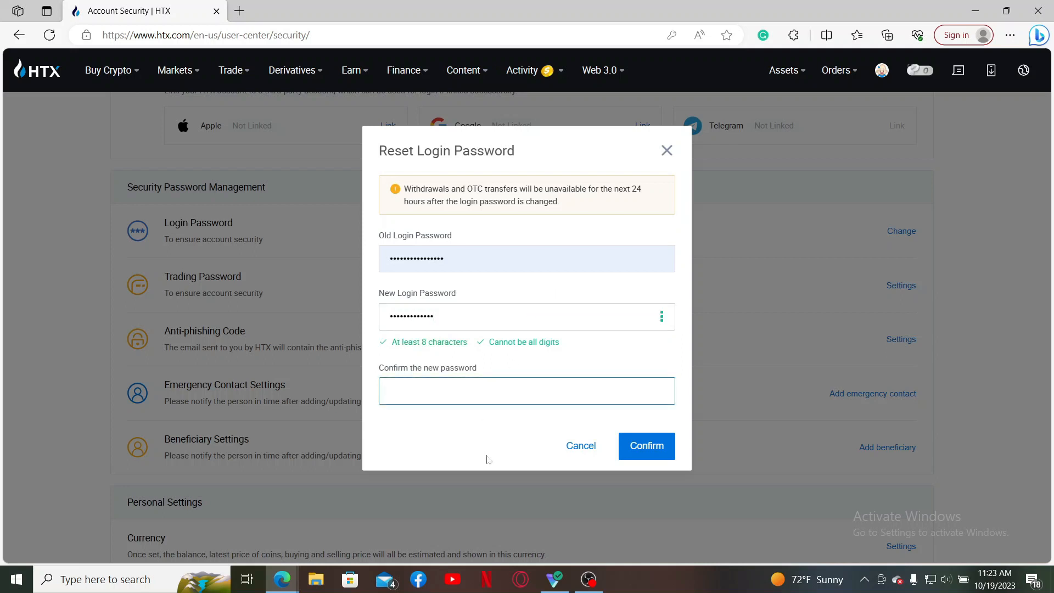
{"action": "type", "text": "•••••"}
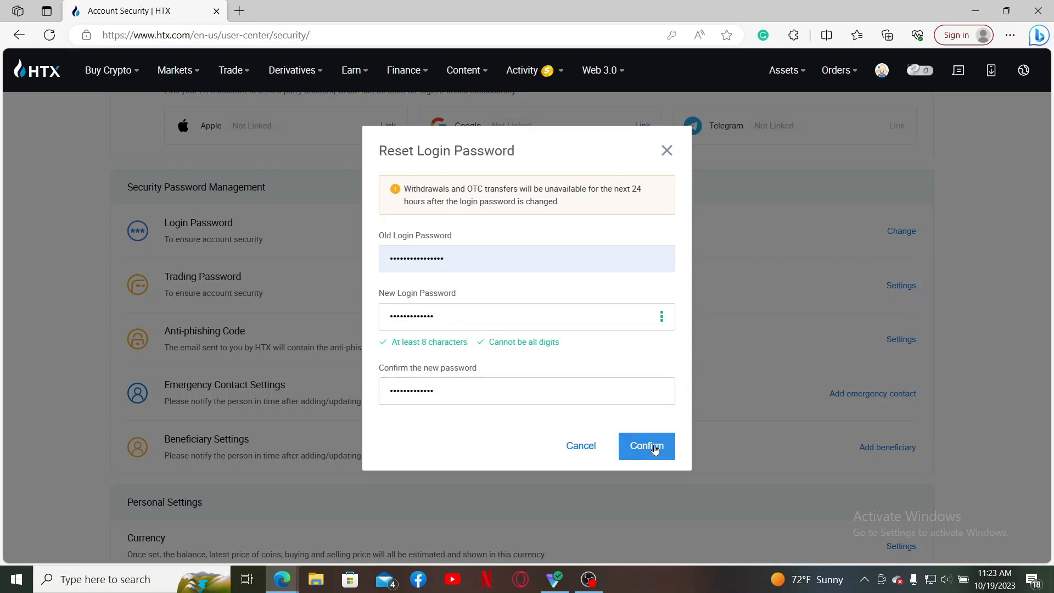
{"action": "left_click", "coordinate": [644, 446]}
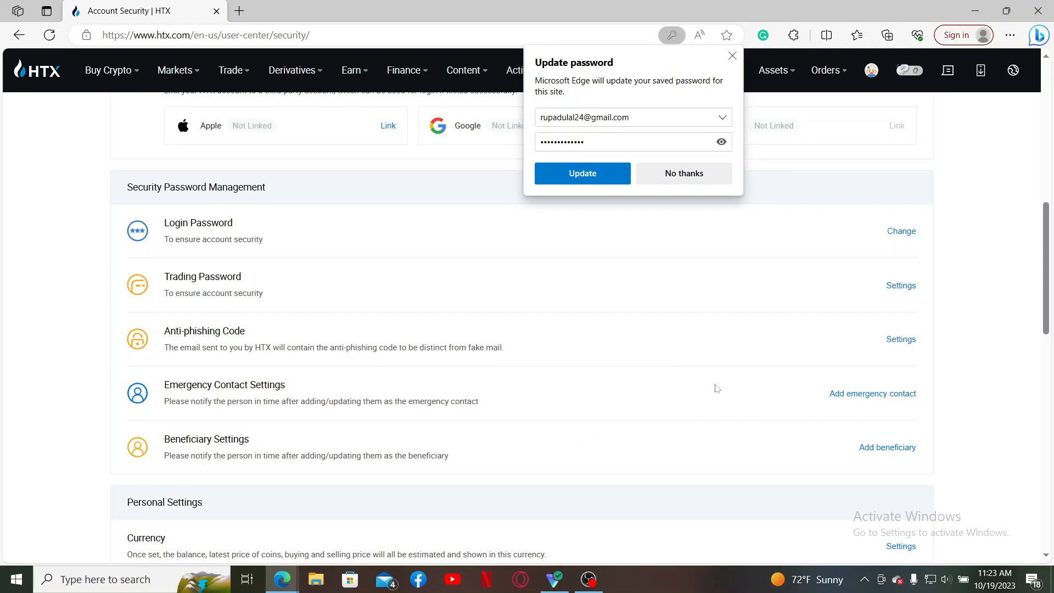
{"action": "left_click", "coordinate": [682, 173]}
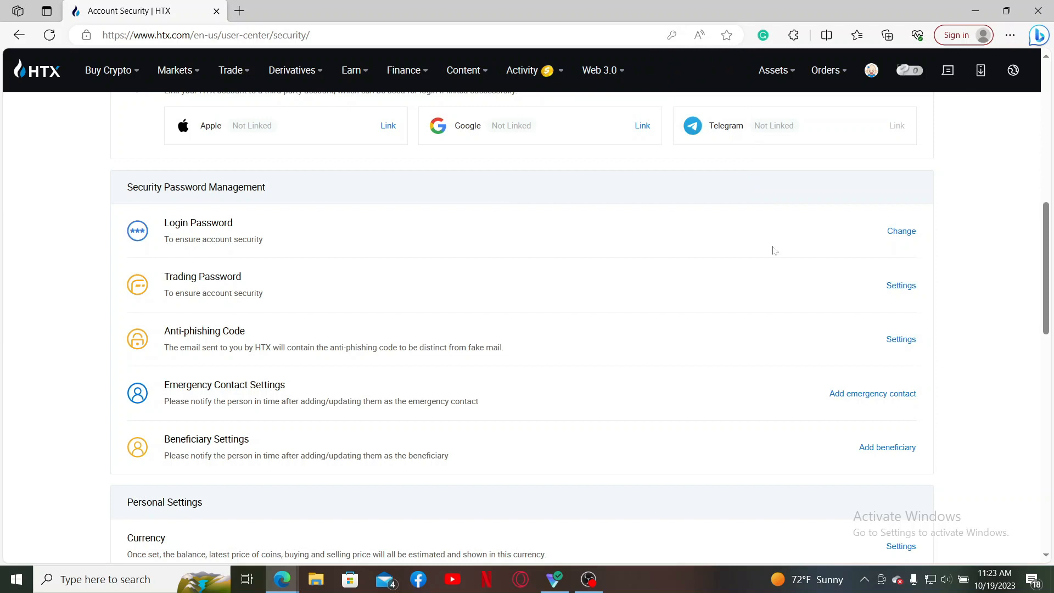